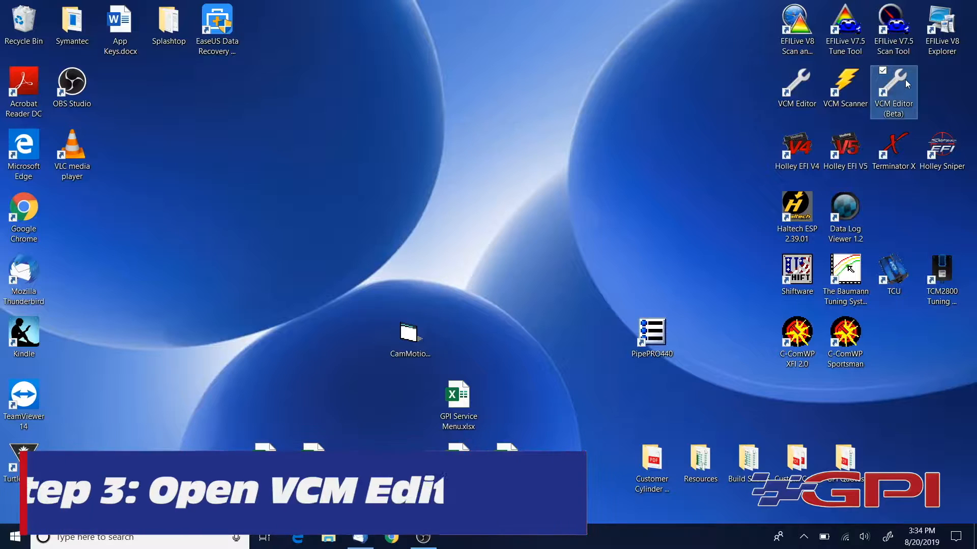
Step: Launch VCM Editor (Beta) from the desktop and dismiss the Beta Software Warning
double_click(892, 91)
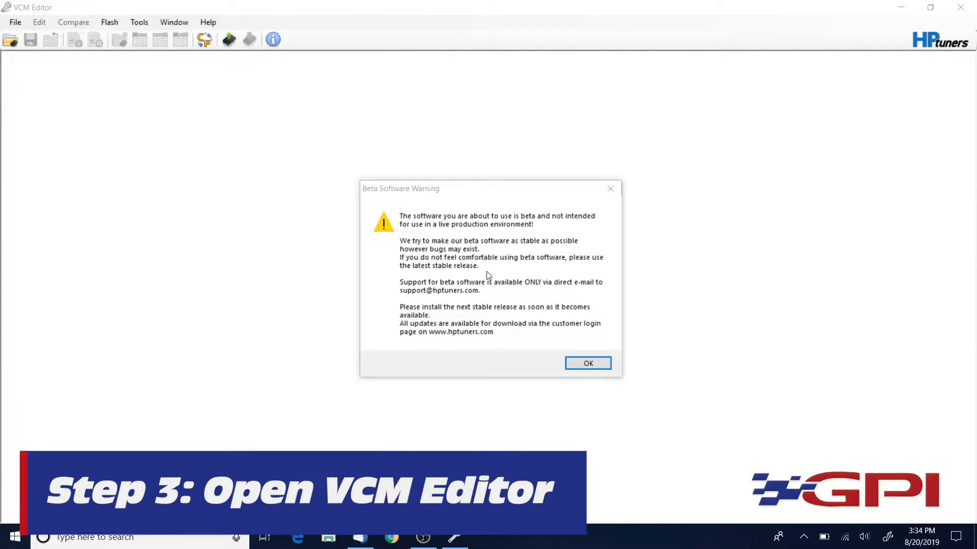
click(587, 363)
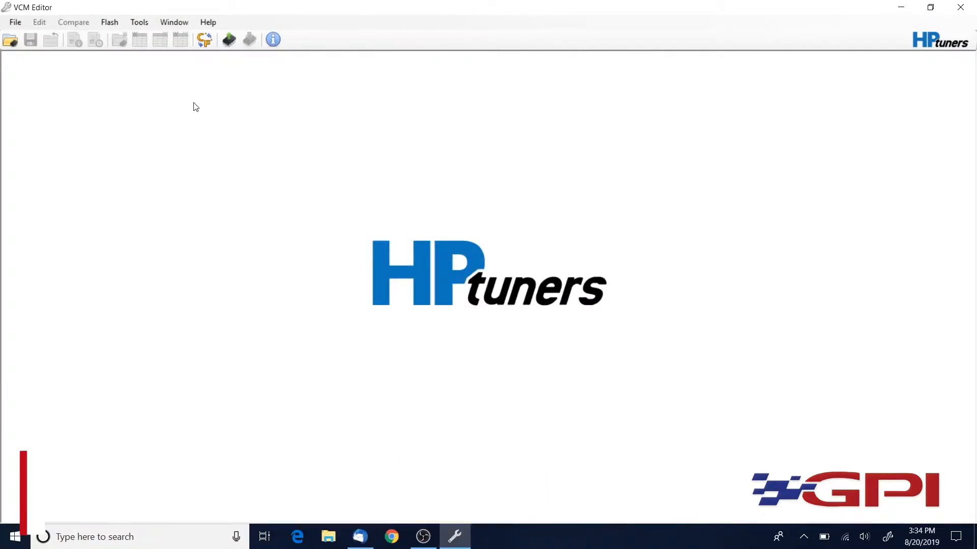
mouse_move(228, 39)
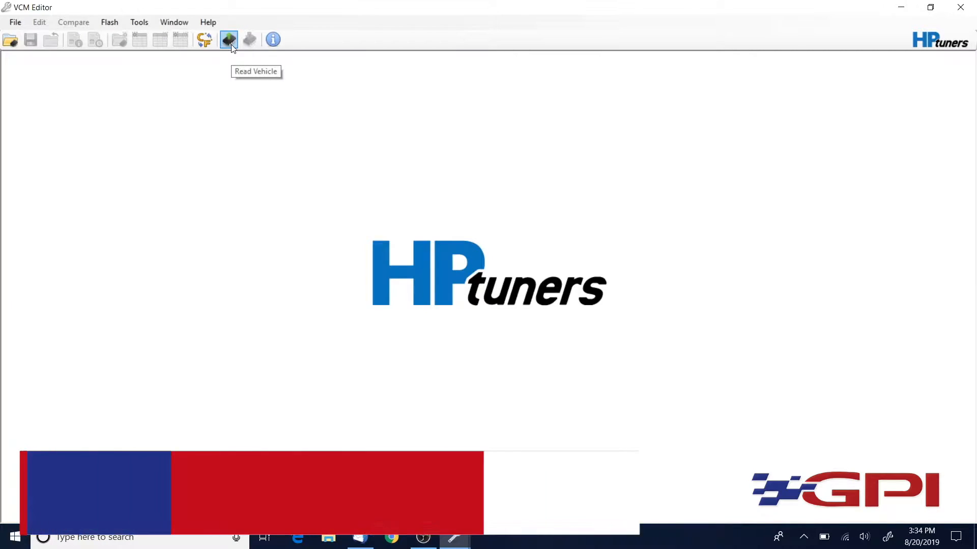
Step: Open the Vehicle Reader and gather info on the 2014 Camaro's ECM, TCM and FSCM modules
click(227, 40)
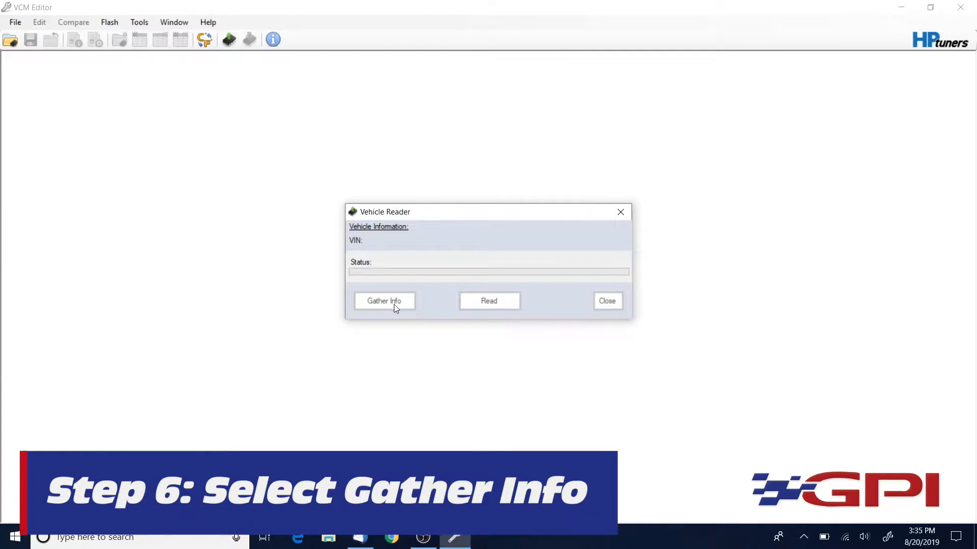
mouse_move(418, 351)
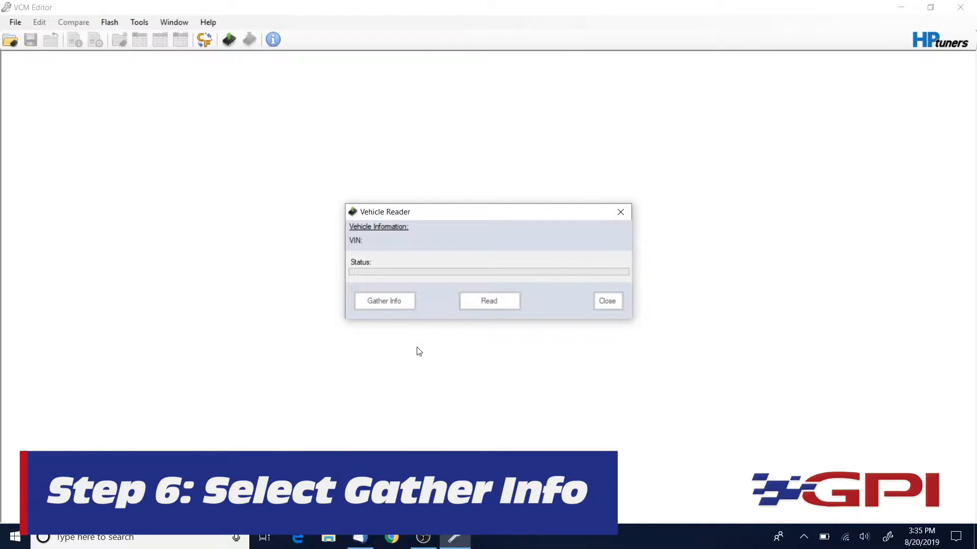
click(384, 300)
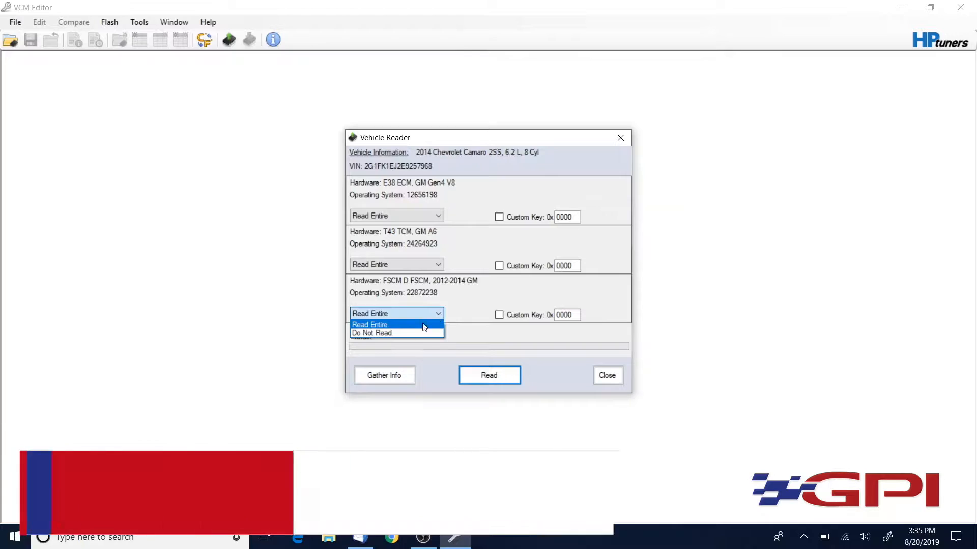
mouse_move(396, 333)
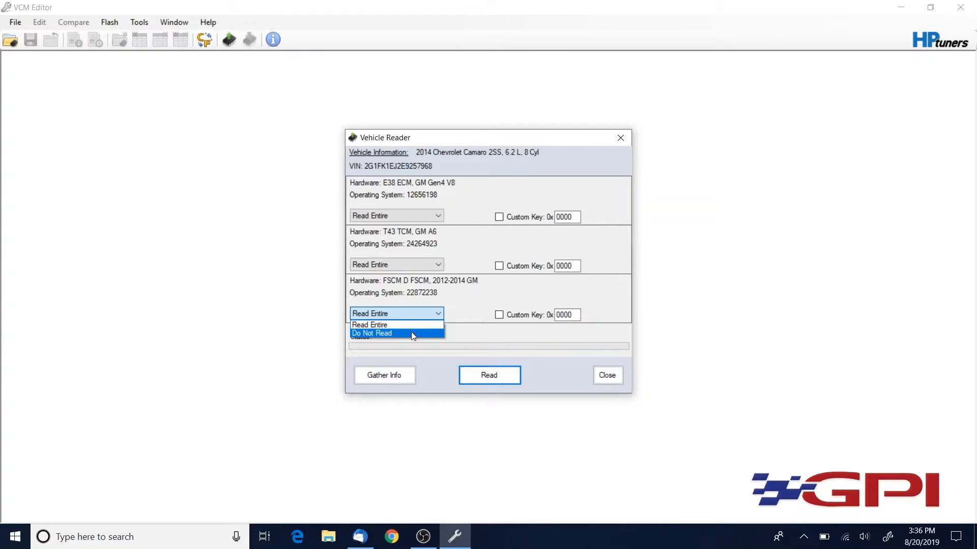
Step: Set the FSCM module to Do Not Read, leaving ECM and TCM on Read Entire
click(372, 333)
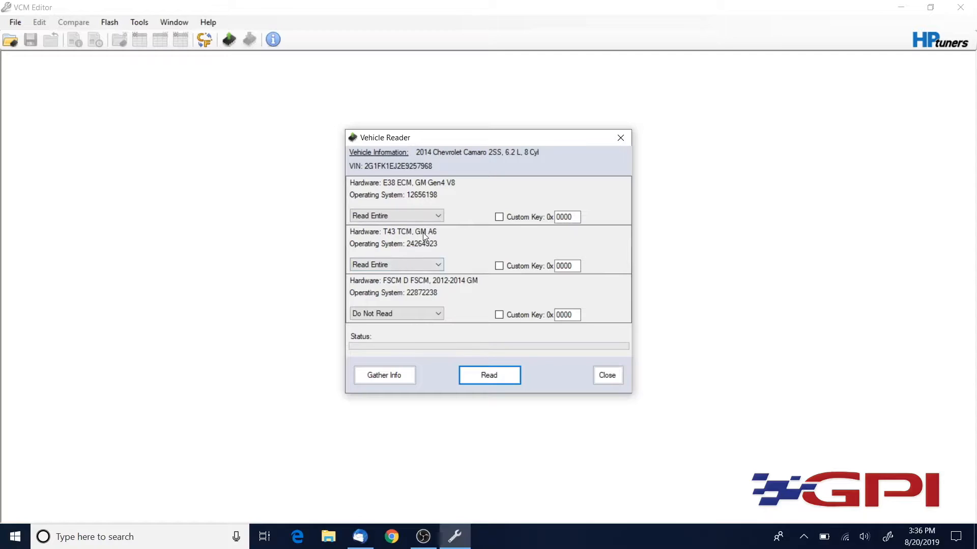
Step: Start the Vehicle Reader read of the ECM and TCM and wait for the save prompt
click(489, 374)
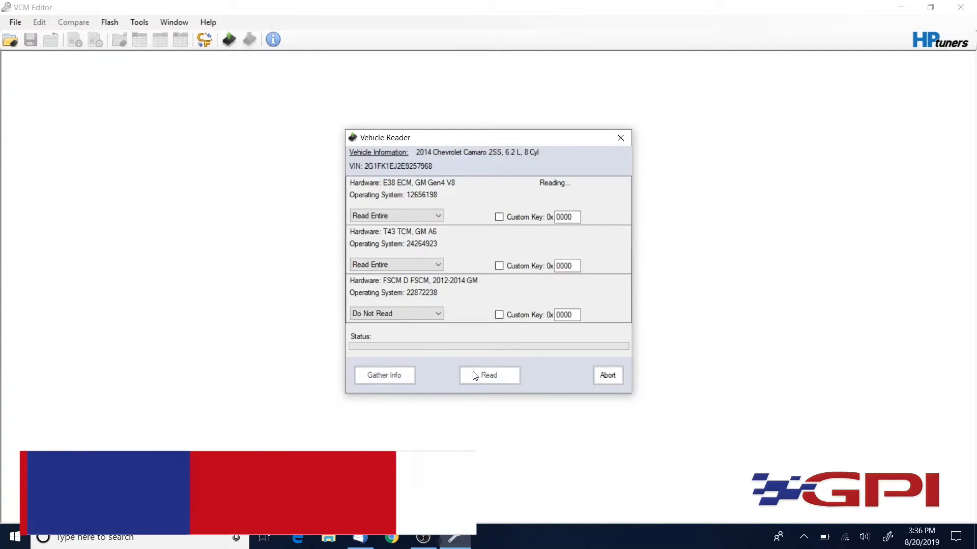
click(488, 375)
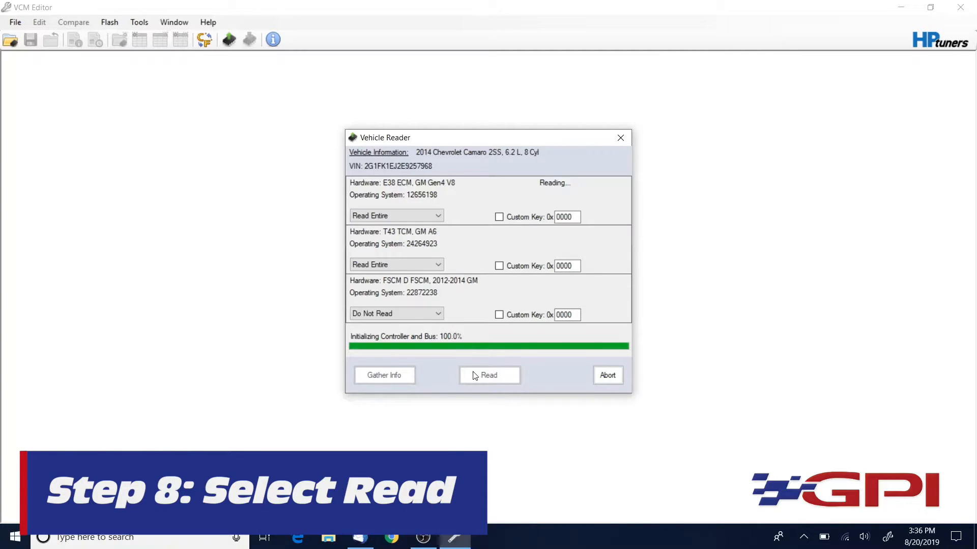
click(488, 375)
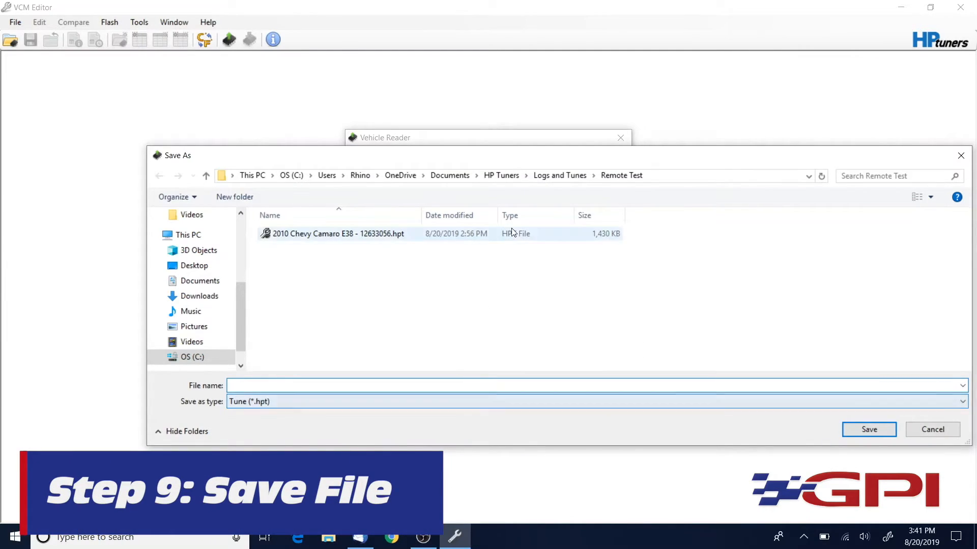
mouse_move(405, 303)
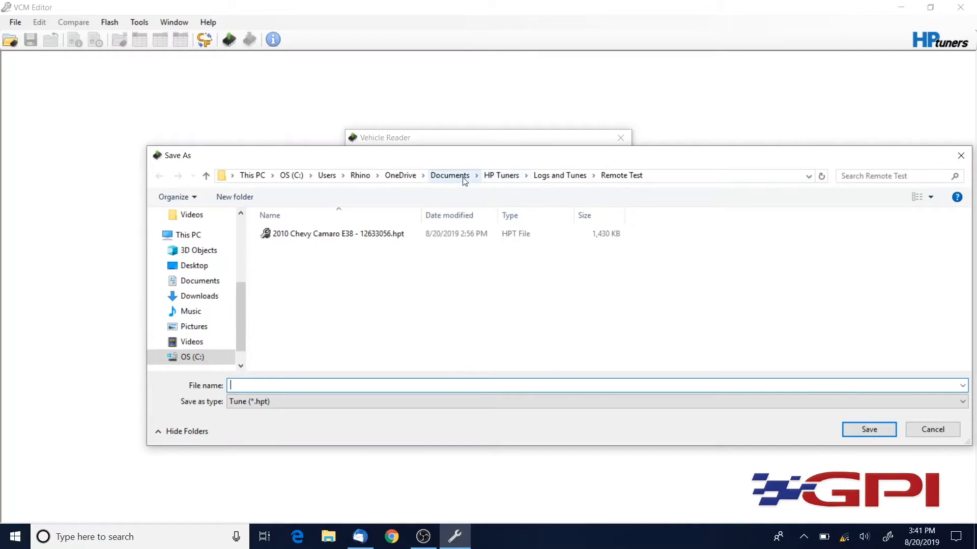
click(500, 175)
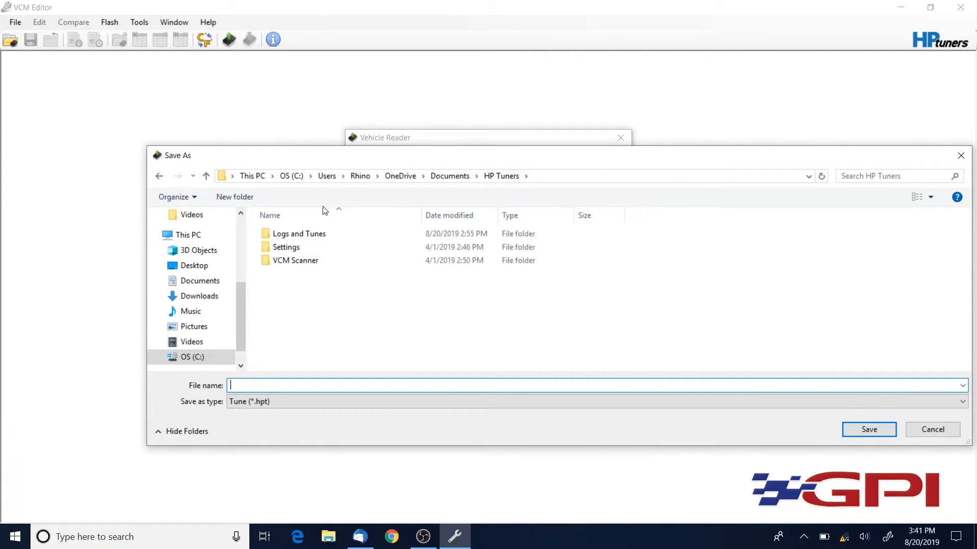
double_click(299, 234)
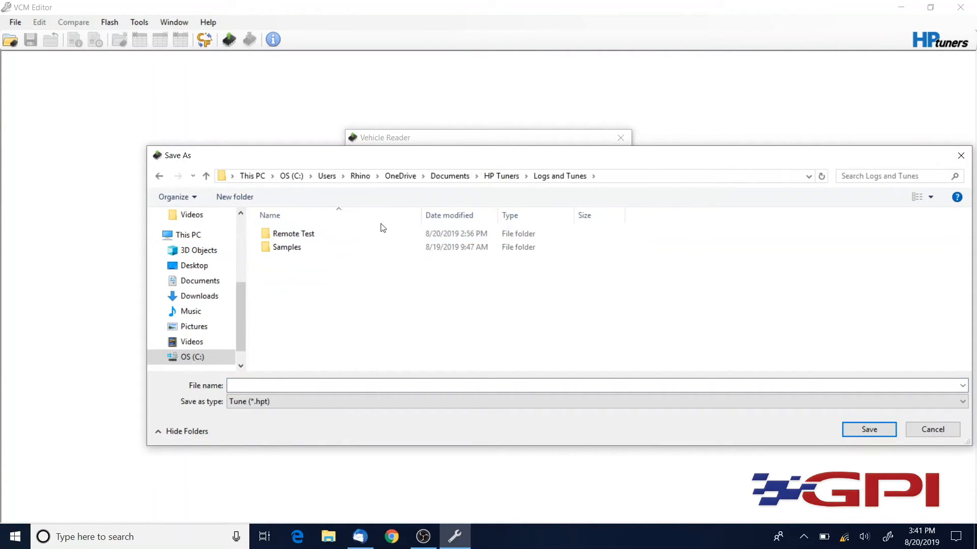
mouse_move(293, 233)
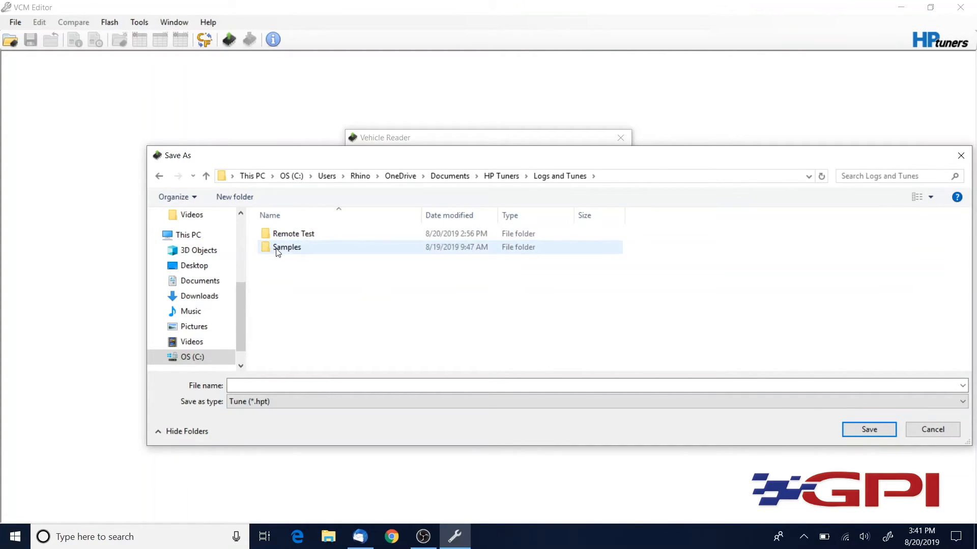
mouse_move(287, 247)
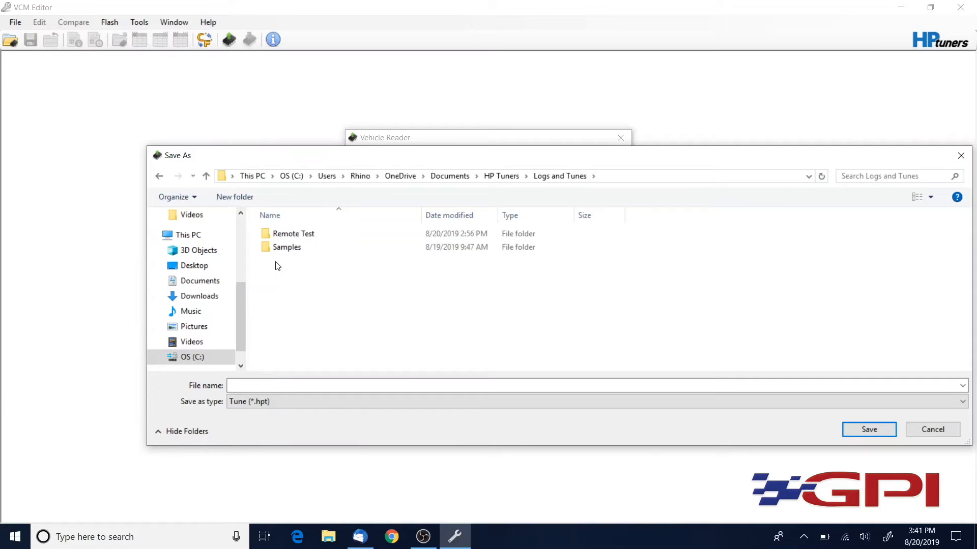
click(293, 234)
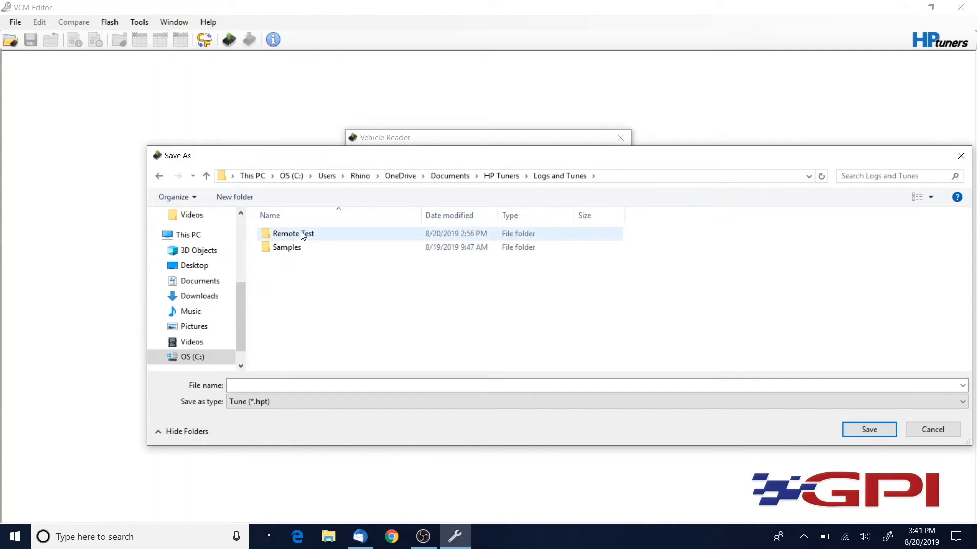
double_click(293, 233)
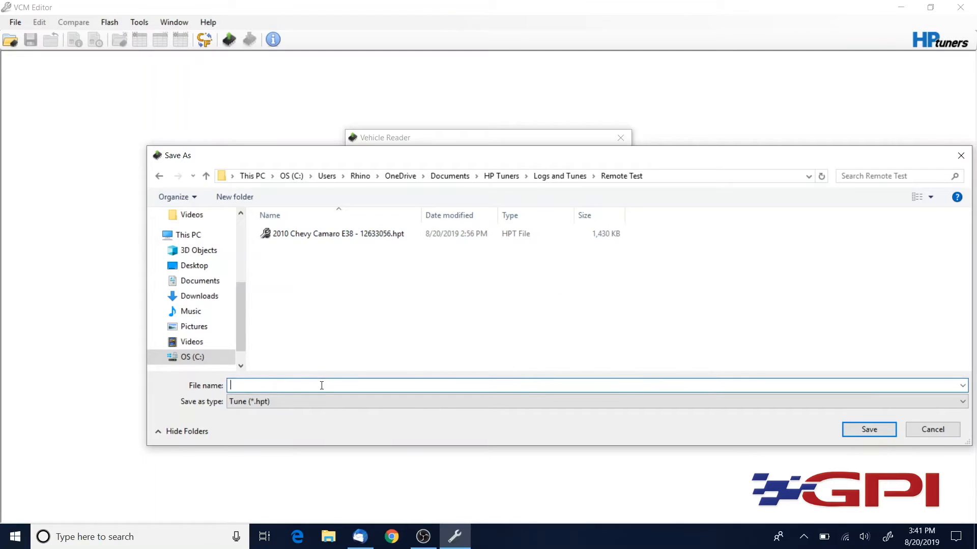
Step: Save the tune as '5th gen camaro test read' in the Remote Test folder
text(20)
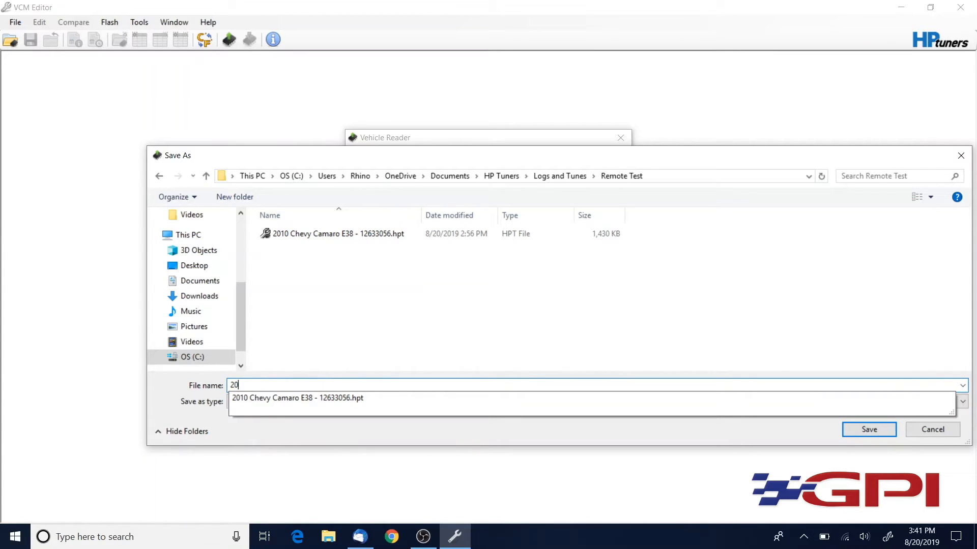
text(5th g)
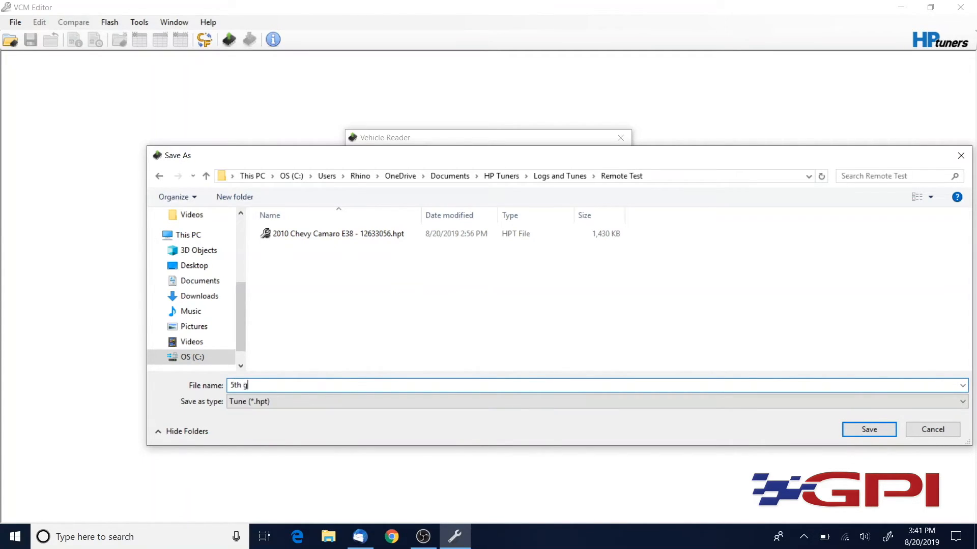
text(en camaro)
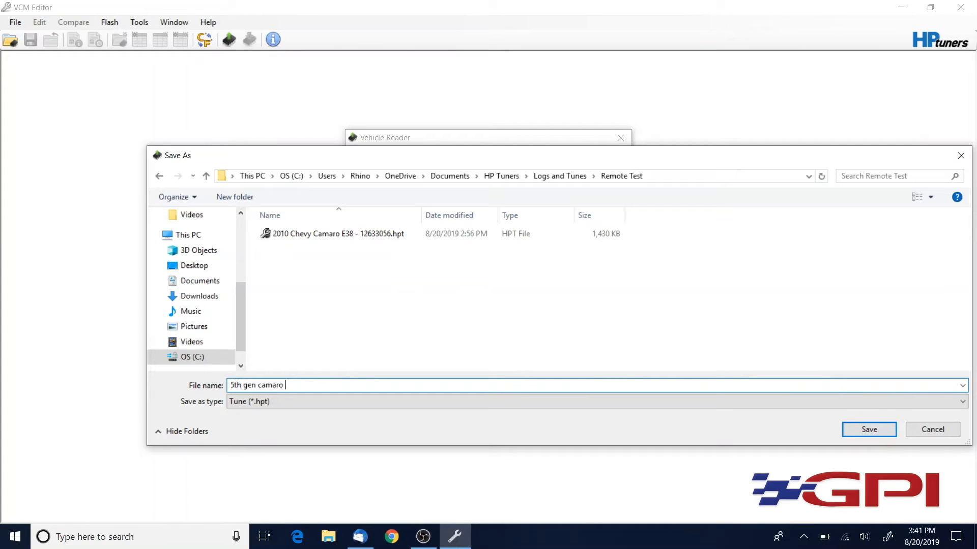
text(test read)
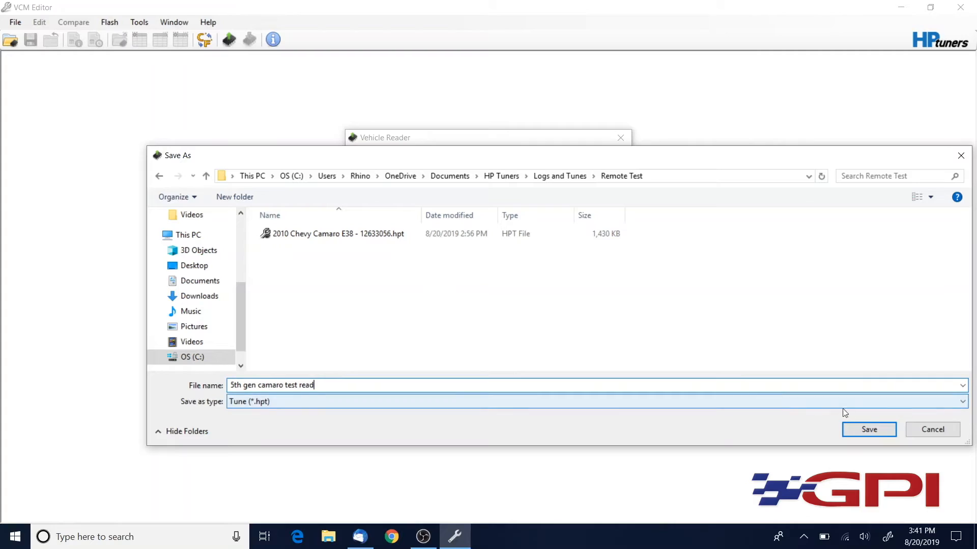
click(868, 429)
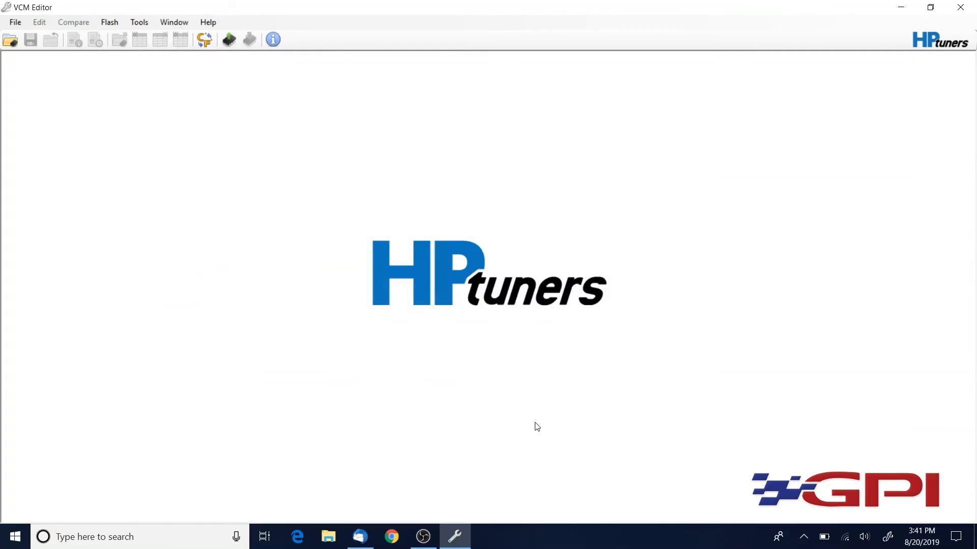